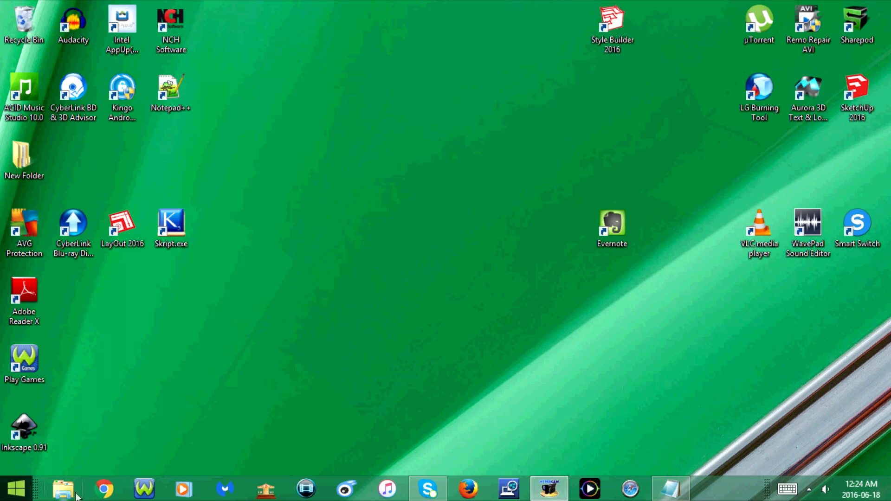
- Launch Google Chrome from the taskbar to a new tab
click(103, 489)
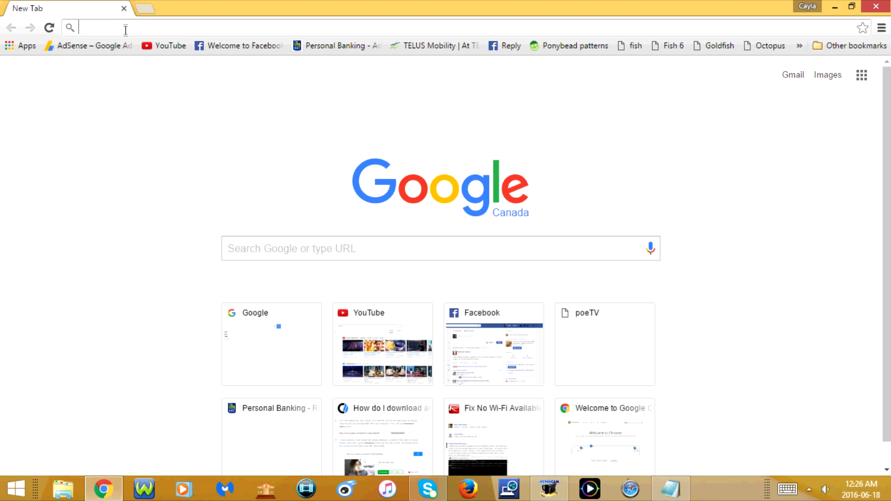
mouse_move(416, 24)
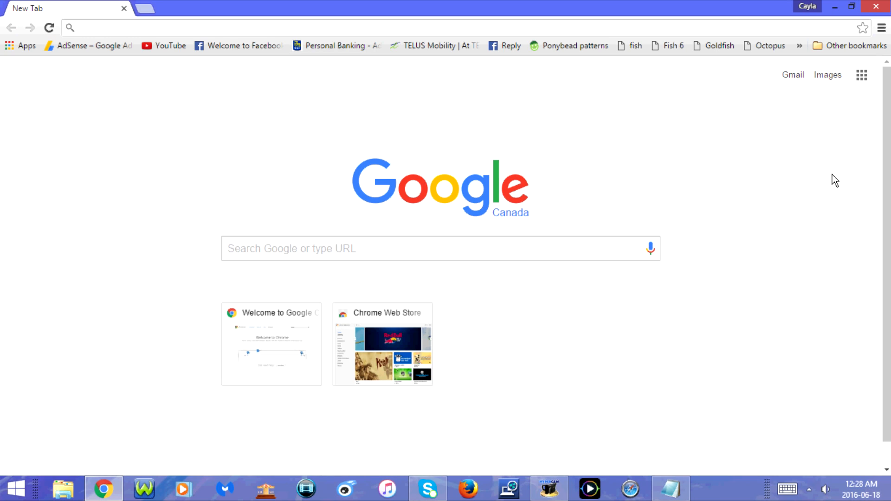
- Enter 'data:text/html,%' in the address bar as the start of a data URL
text(data:)
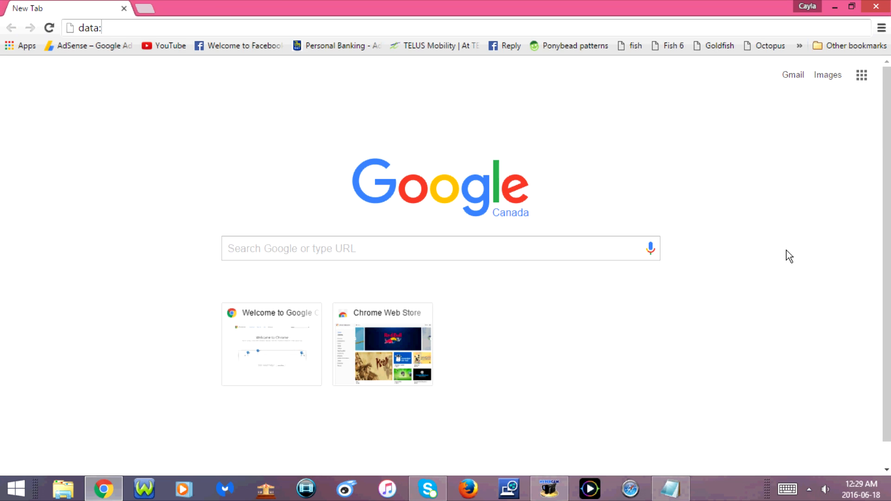
text(text)
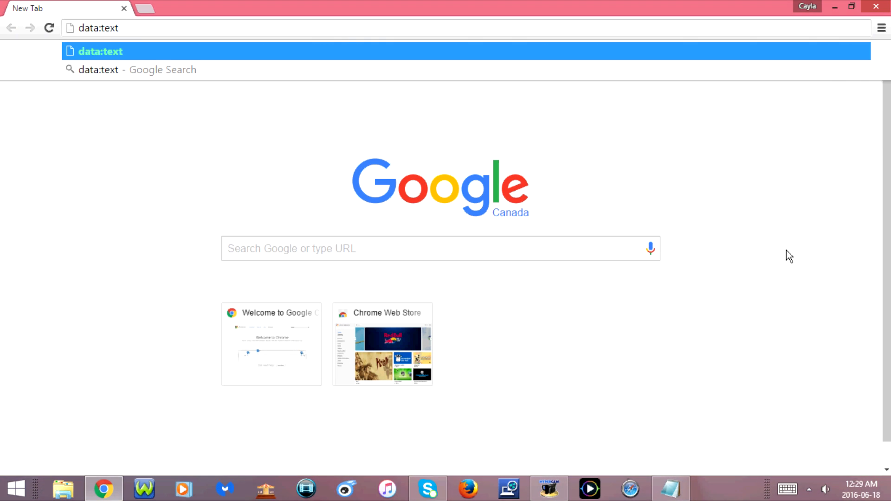
text(/)
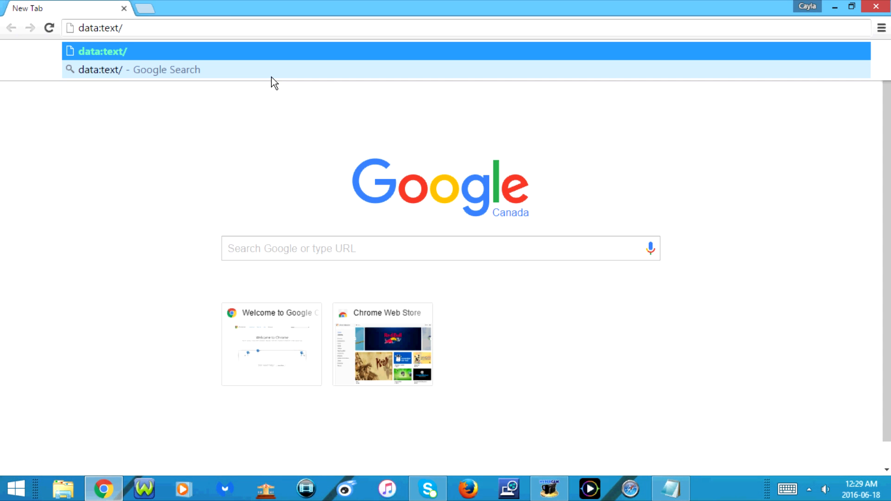
text(html,)
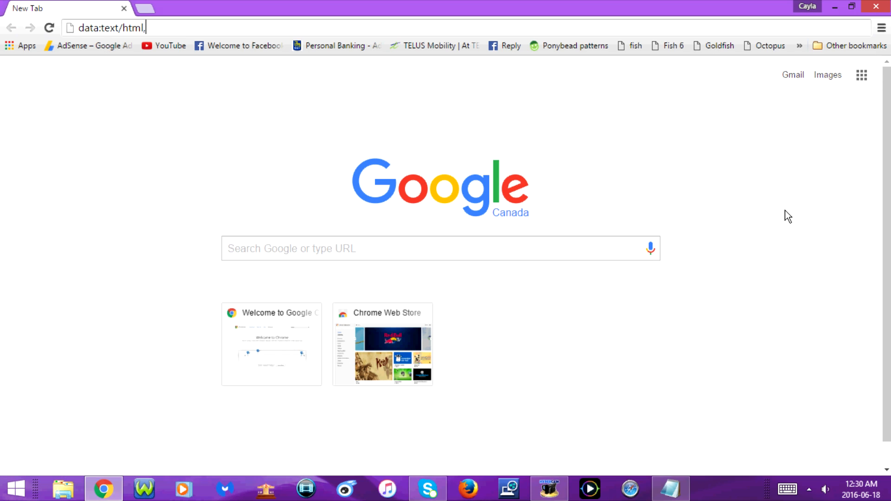
text(%)
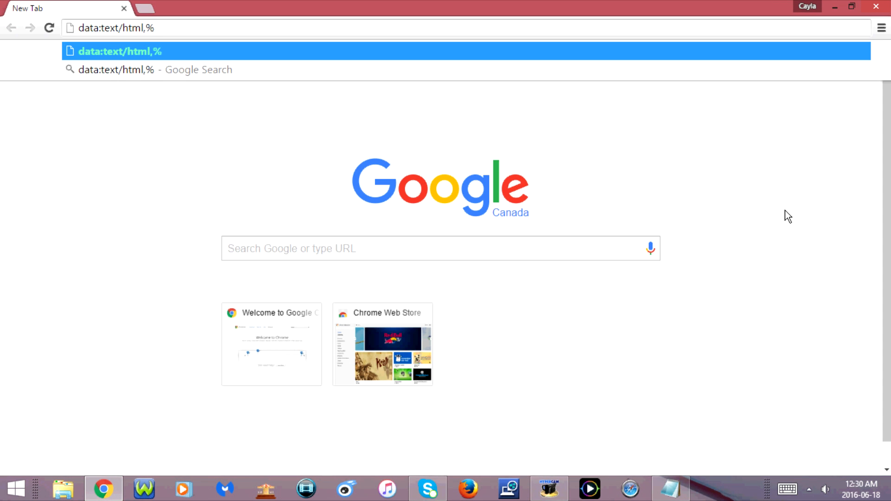
- Extend the URL with '%20<html%20contenteditable><' and dismiss the suggestion list
text(20)
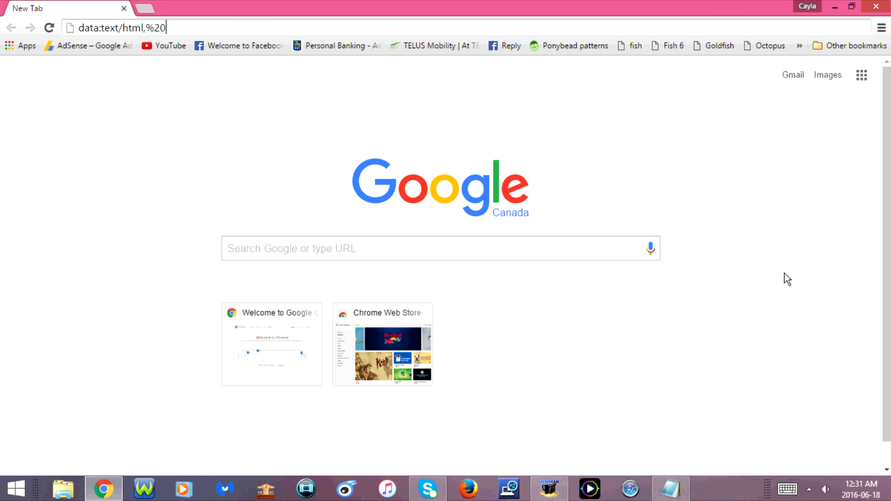
text(<)
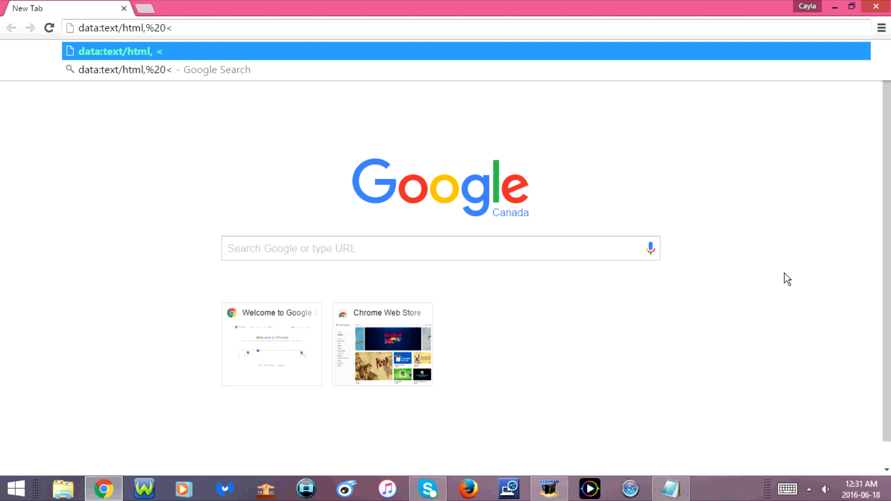
text(ht)
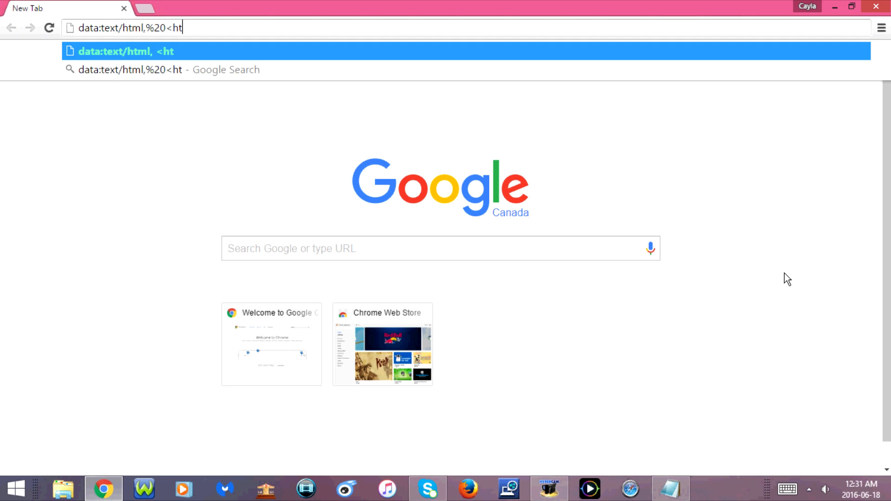
text(ml)
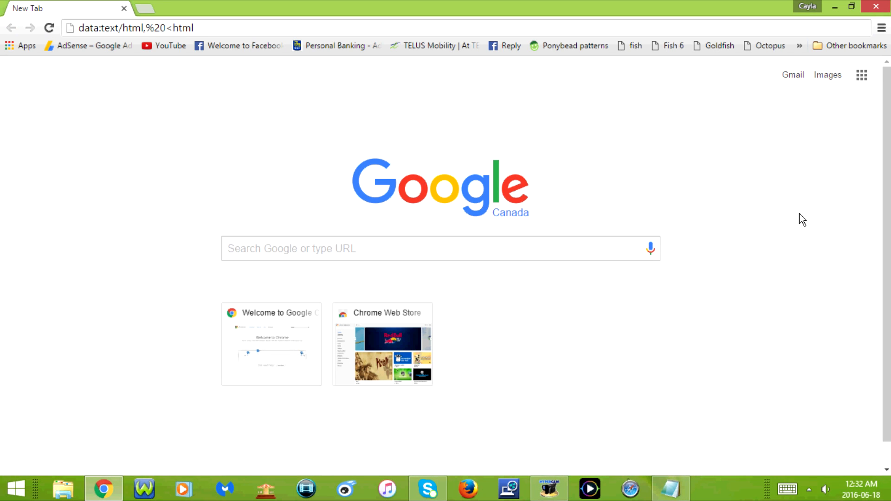
text(%20)
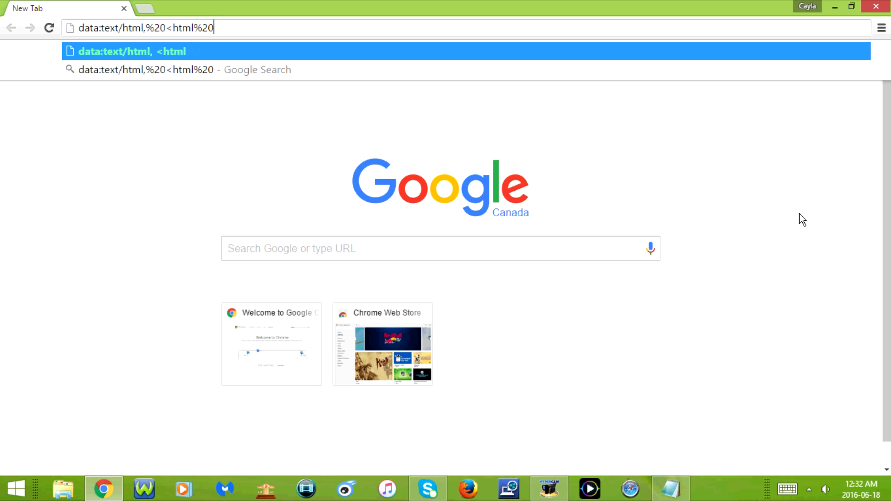
text(c)
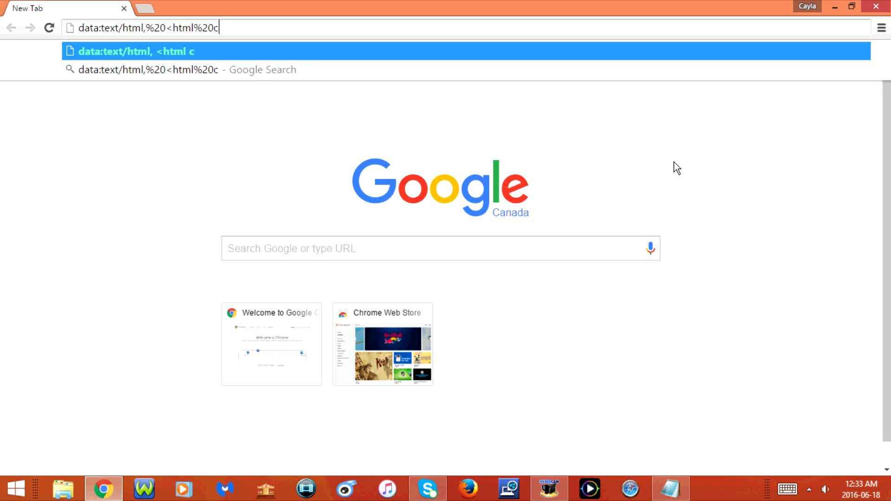
text(ontent)
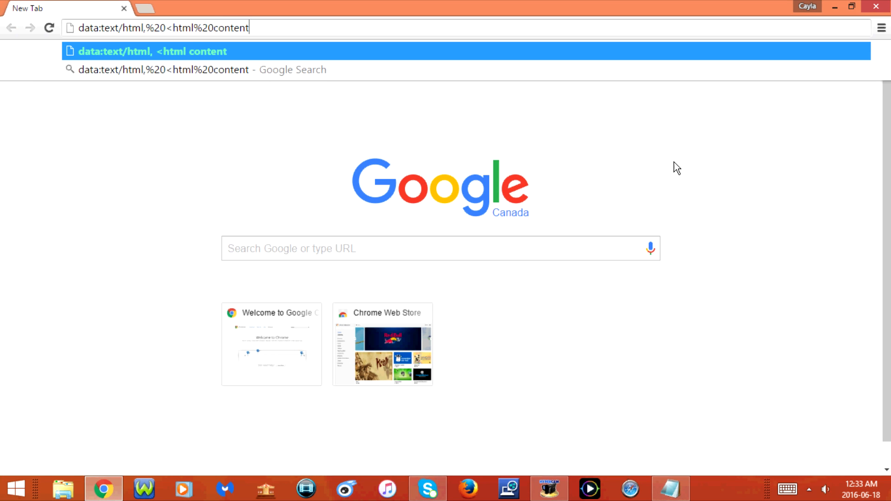
text(e)
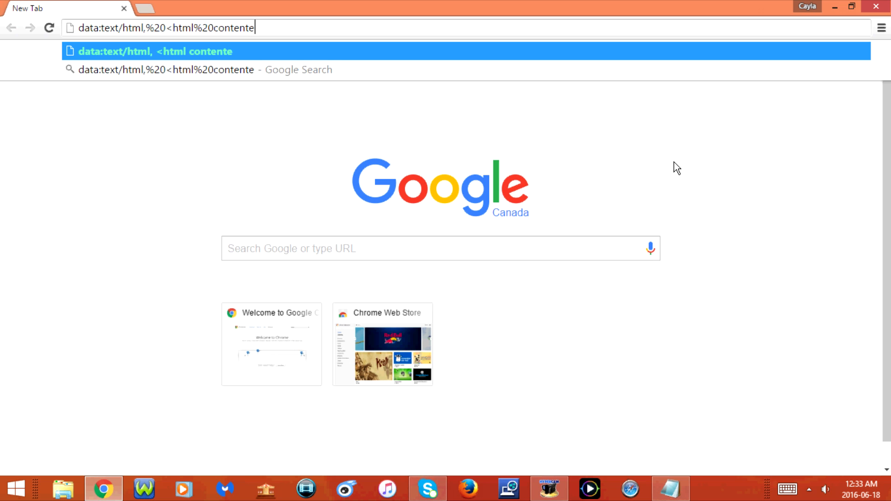
text(ita)
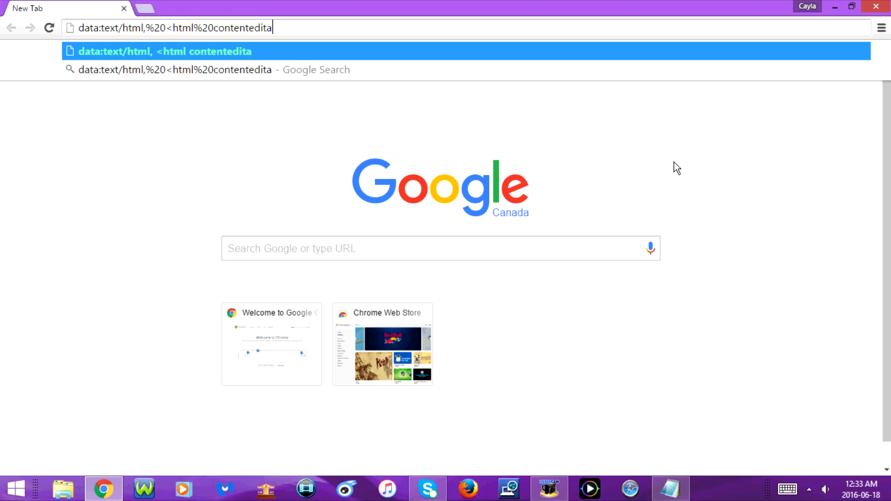
text(ble>)
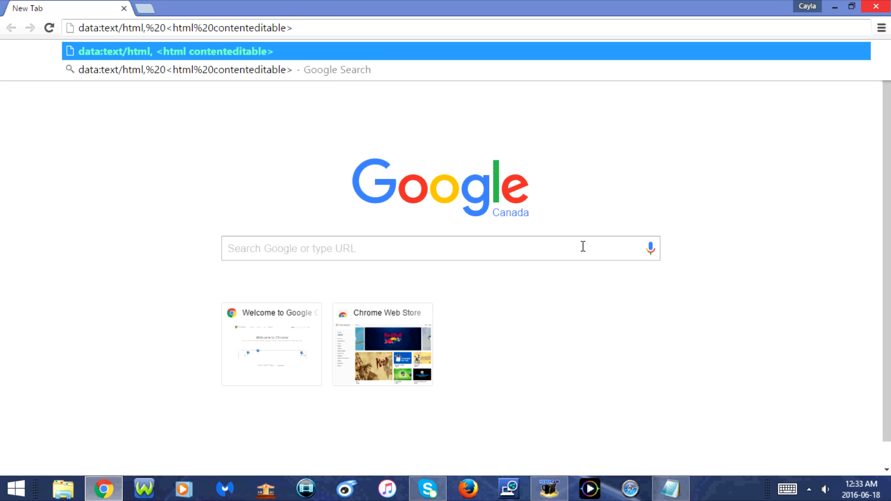
click(292, 27)
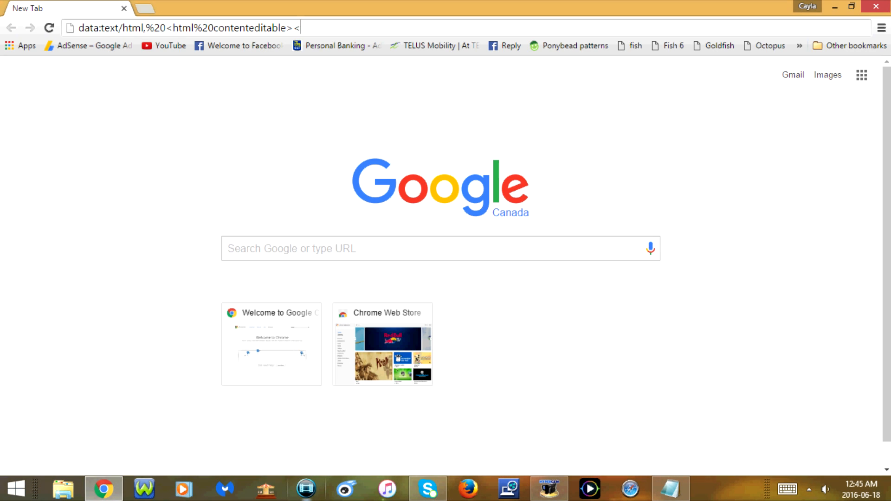
- Append 'Title>Notepad</Title', load the page, and begin writing 'he' on it
text(T)
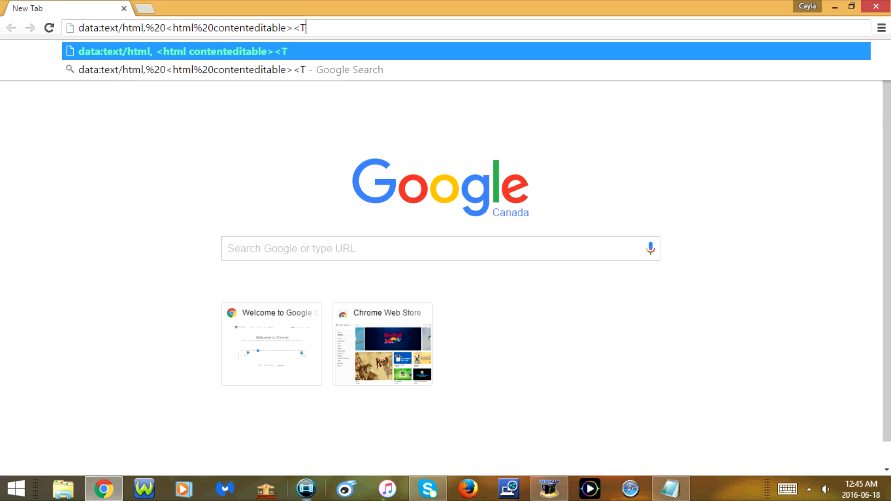
text(itle>)
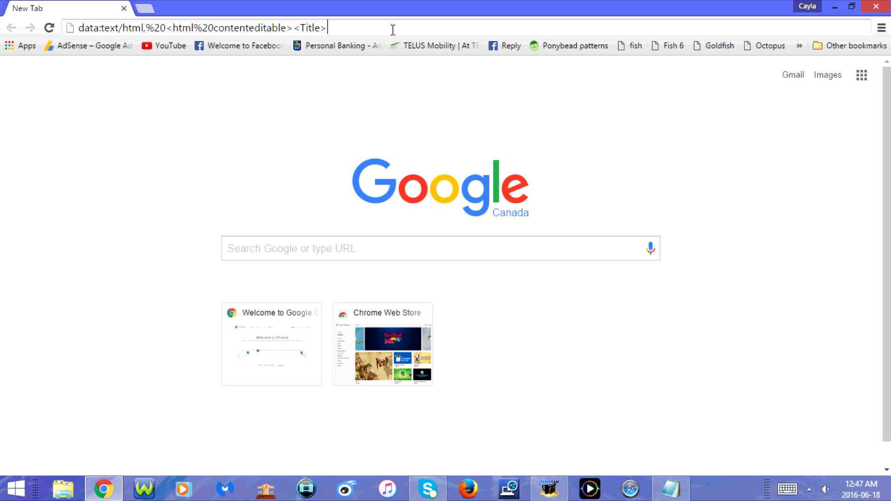
text(N)
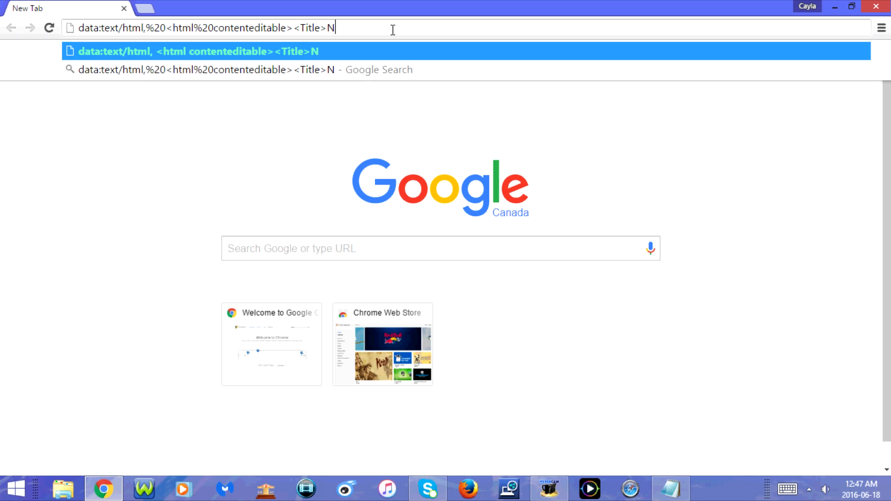
text(ote)
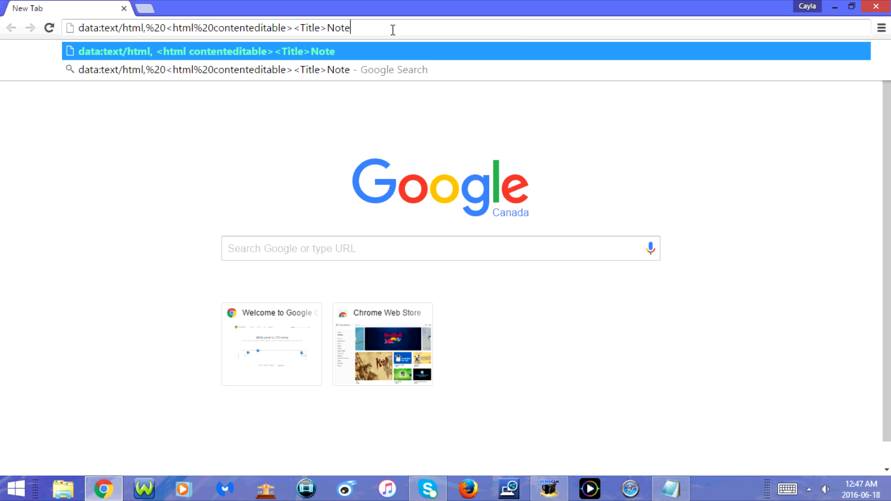
text(pad)
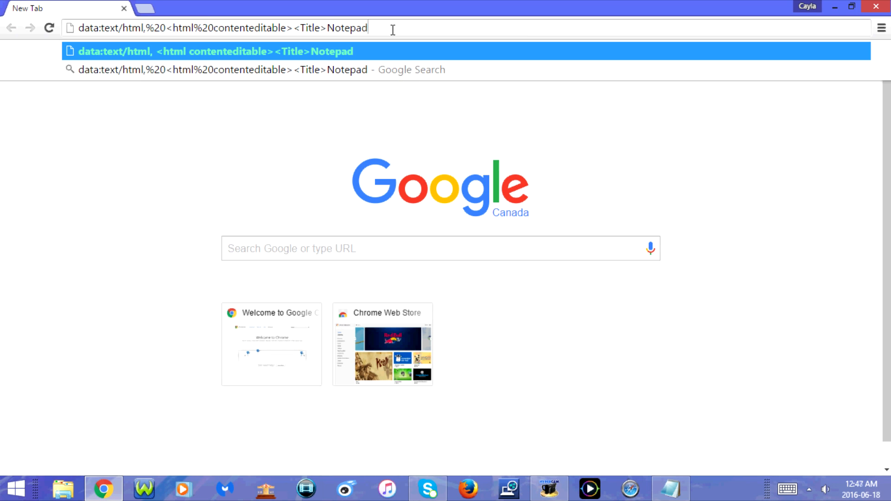
text(<)
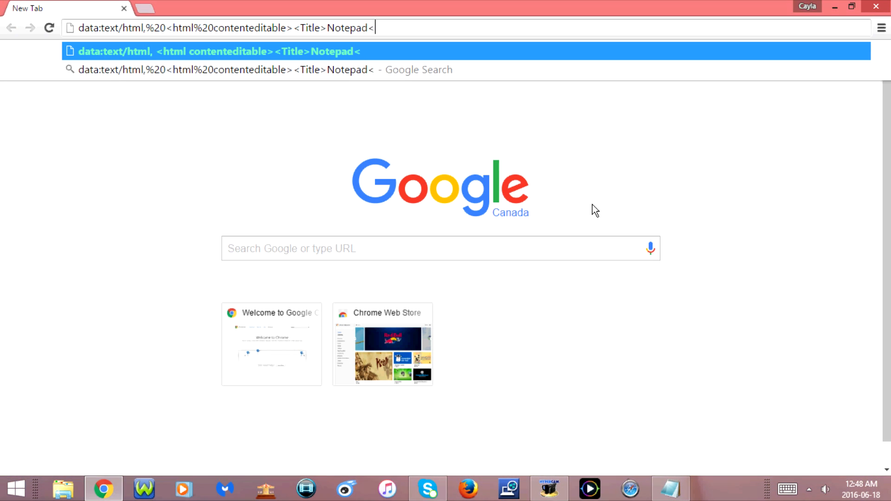
text(/)
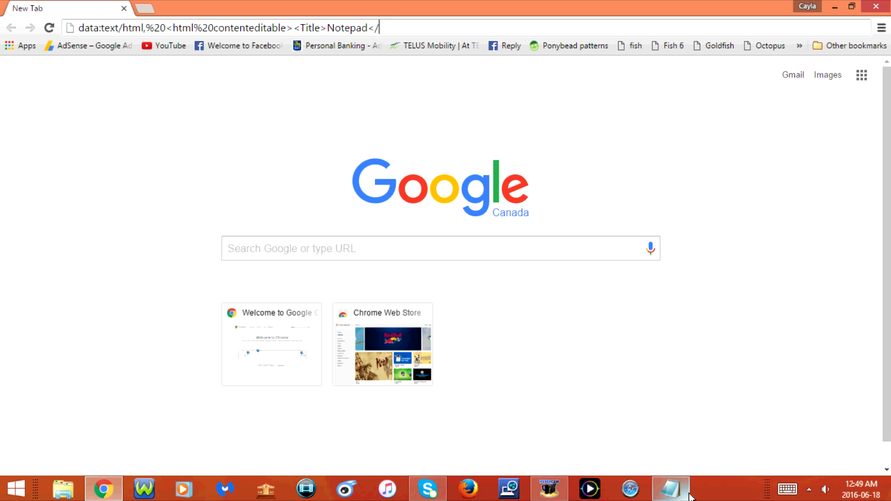
text(T)
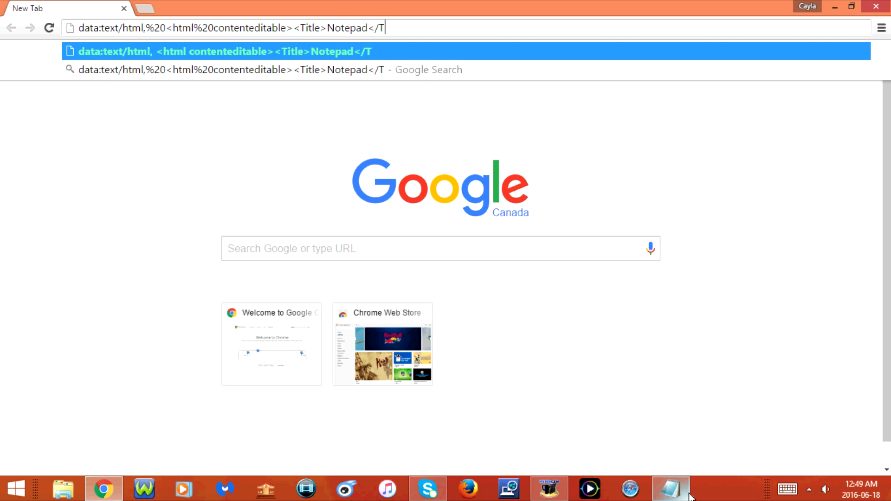
text(itle)
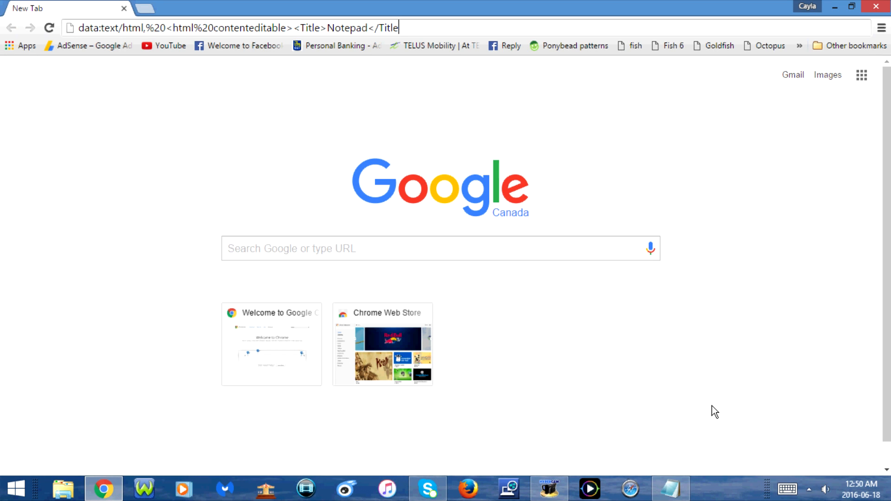
text(he)
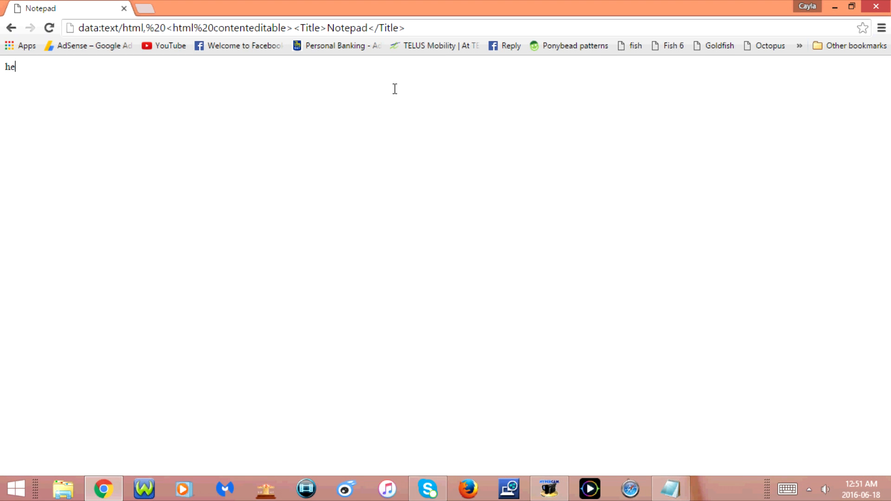
- Finish writing 'hello' on the editable Notepad page
text(llo)
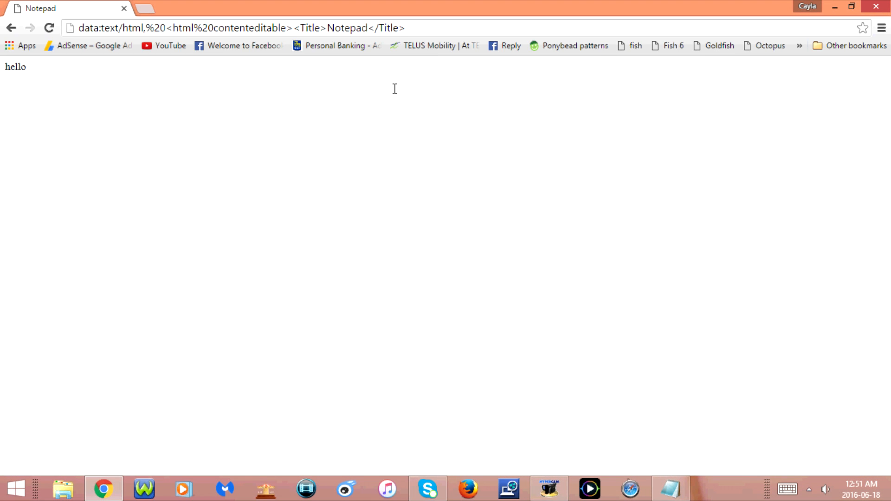